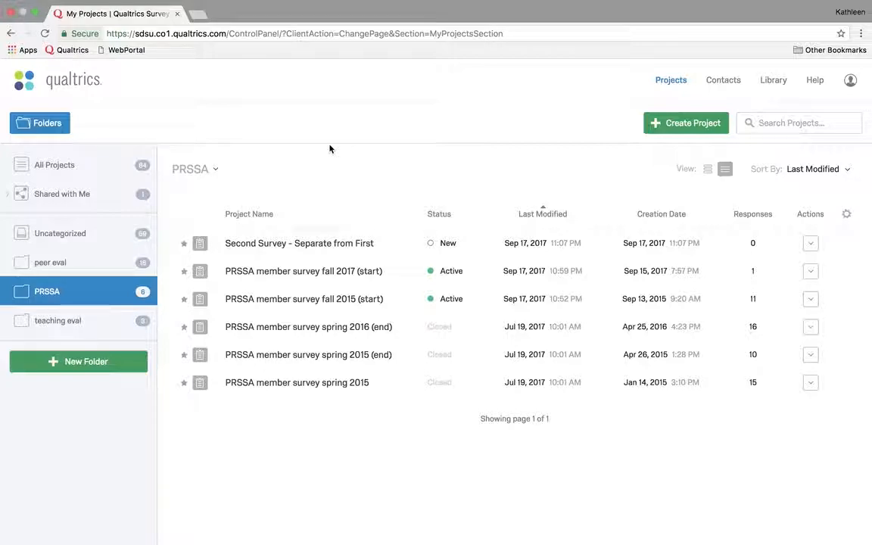
{"action": "mouse_move", "coordinate": [280, 262]}
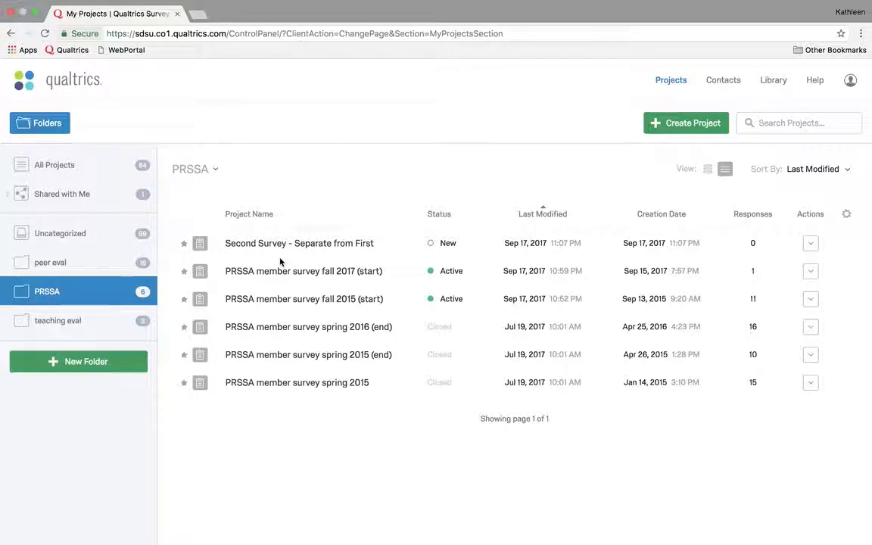
{"action": "mouse_move", "coordinate": [274, 304]}
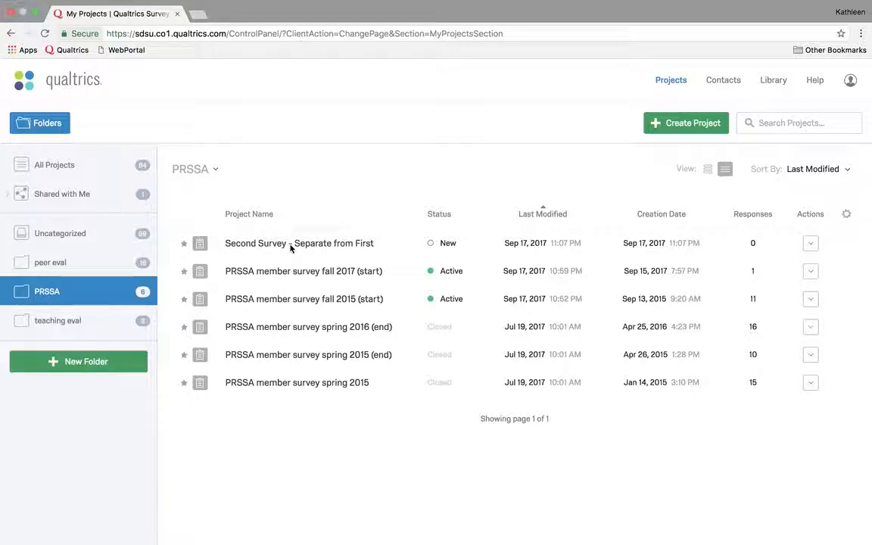
{"action": "mouse_move", "coordinate": [284, 300]}
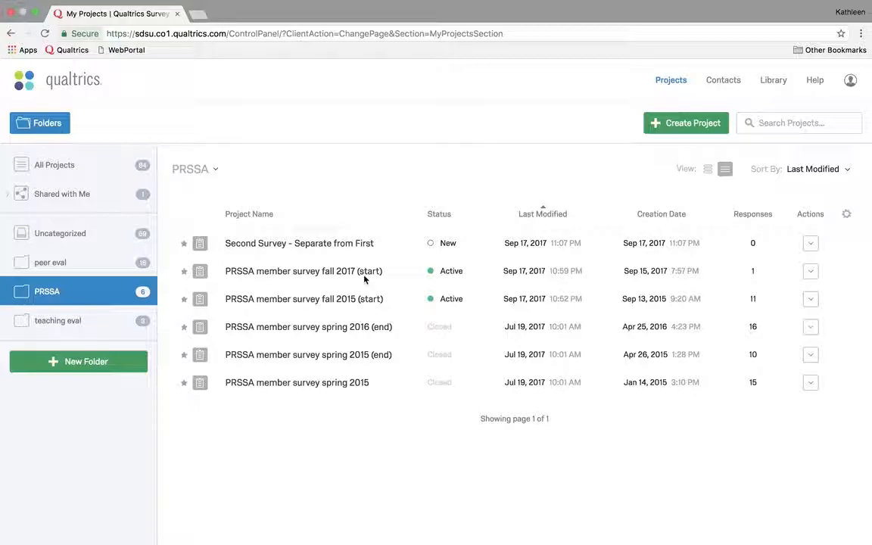
{"action": "mouse_move", "coordinate": [233, 253]}
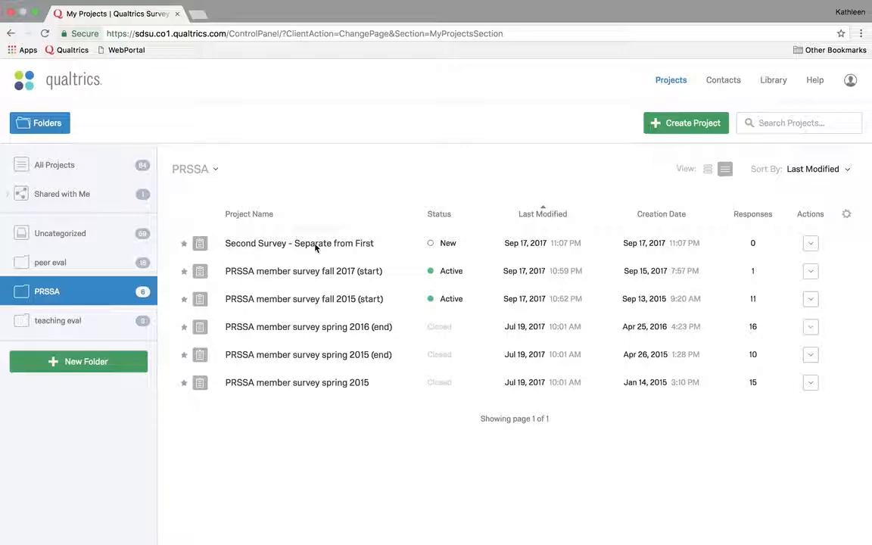
{"action": "mouse_move", "coordinate": [263, 274]}
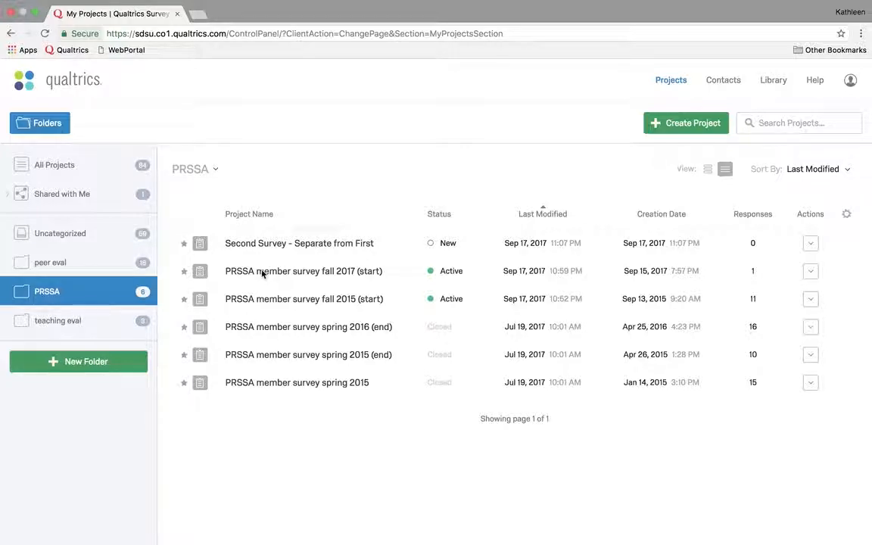
{"action": "mouse_move", "coordinate": [317, 278]}
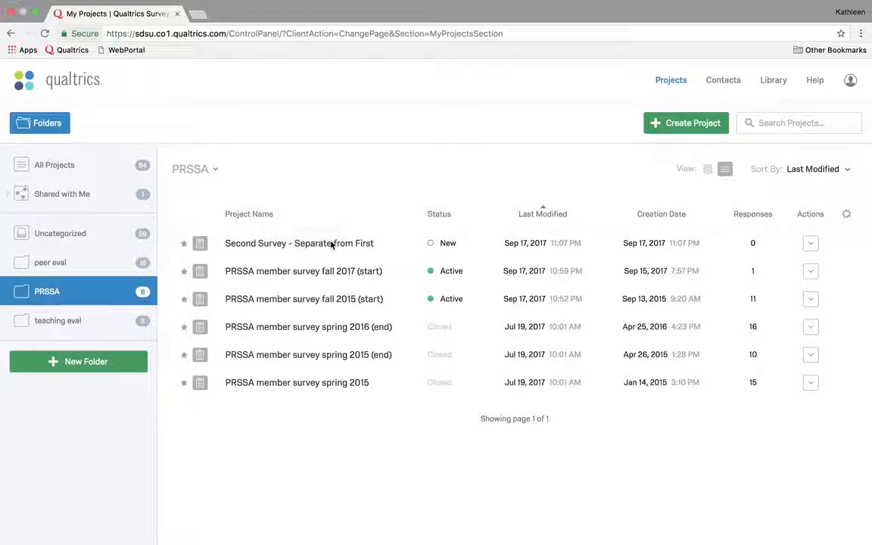
{"action": "mouse_move", "coordinate": [370, 273]}
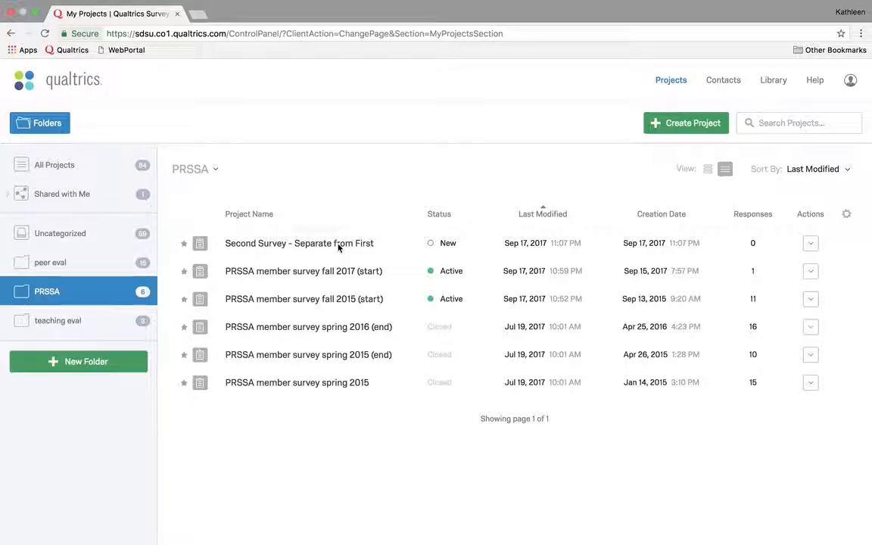
Open 'Second Survey - Separate from First' from the PRSSA project list
{"action": "left_click", "coordinate": [300, 243]}
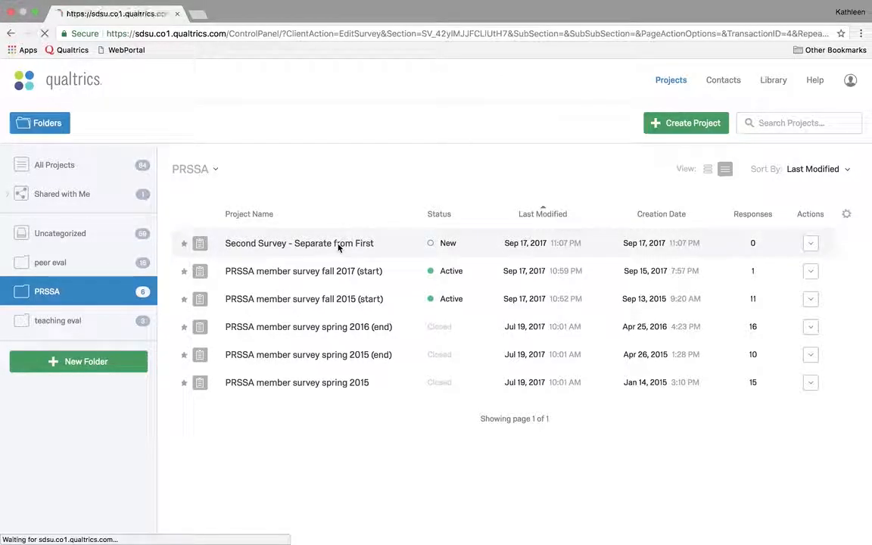
Generate a single reusable anonymous link from the Distributions tab
{"action": "left_click", "coordinate": [300, 243]}
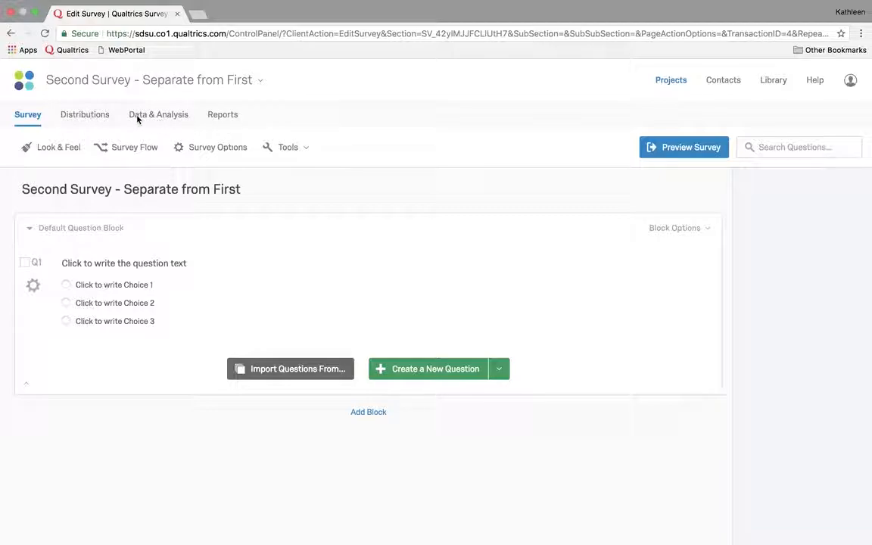
{"action": "left_click", "coordinate": [84, 114]}
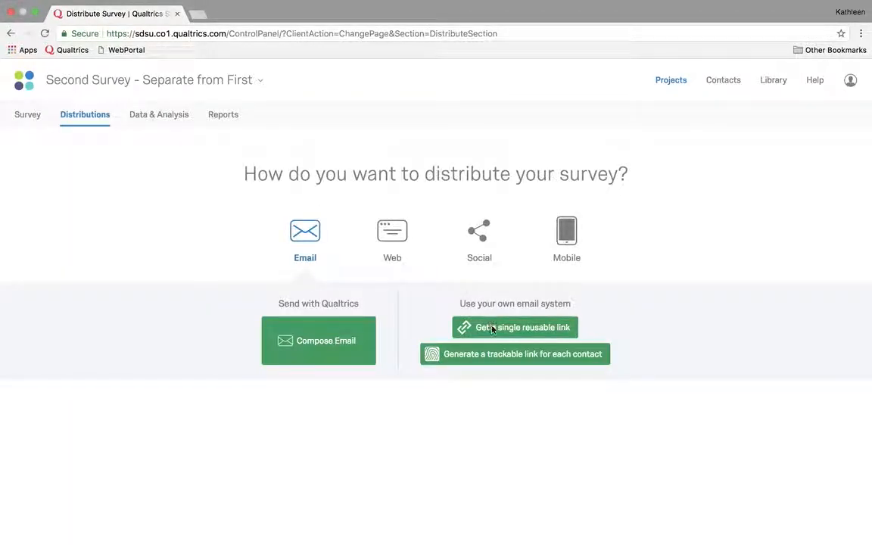
{"action": "left_click", "coordinate": [515, 327]}
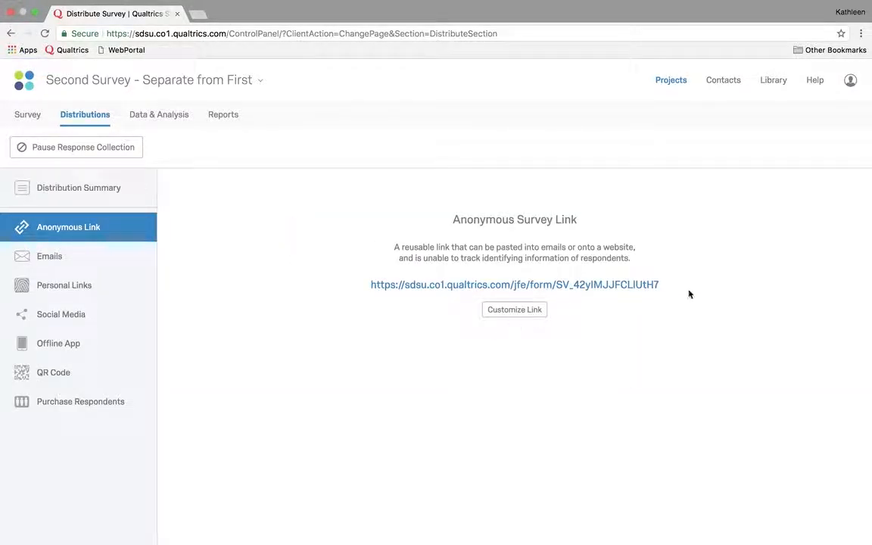
Copy the second survey's anonymous link URL and return to My Projects
{"action": "triple_click", "coordinate": [515, 284]}
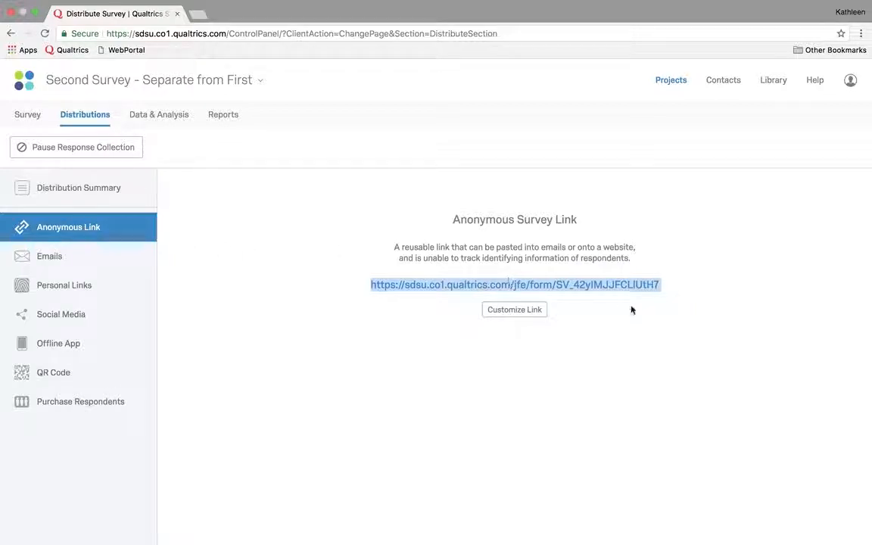
{"action": "mouse_move", "coordinate": [639, 314]}
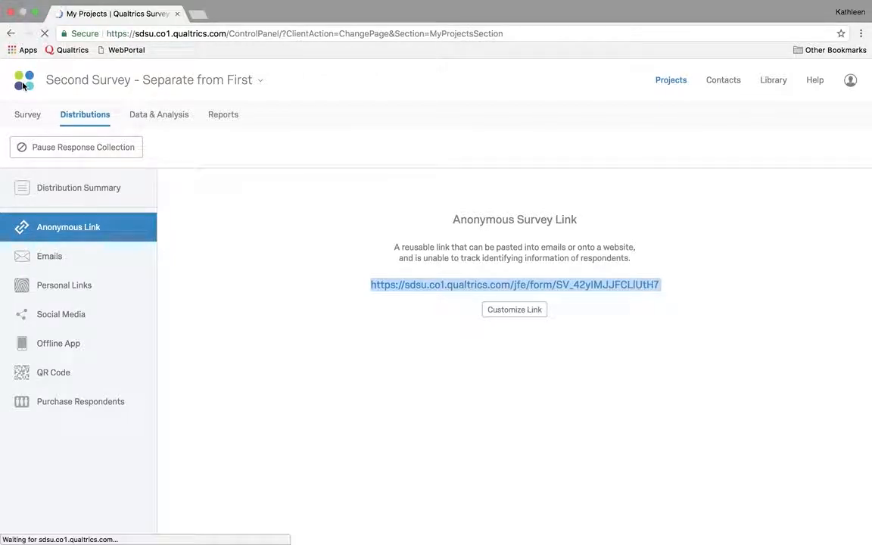
{"action": "left_click", "coordinate": [667, 79]}
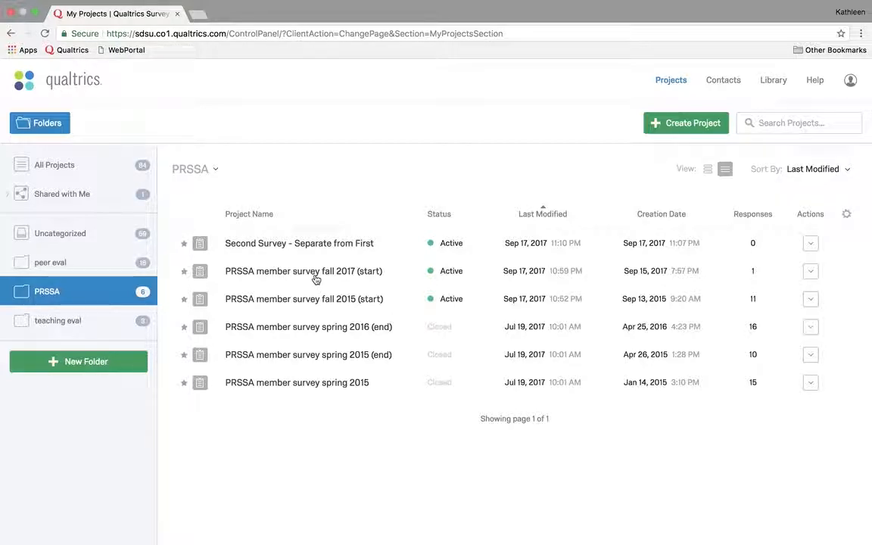
Open 'PRSSA member survey fall 2017 (start)' and bring up its Survey Options
{"action": "left_click", "coordinate": [303, 271]}
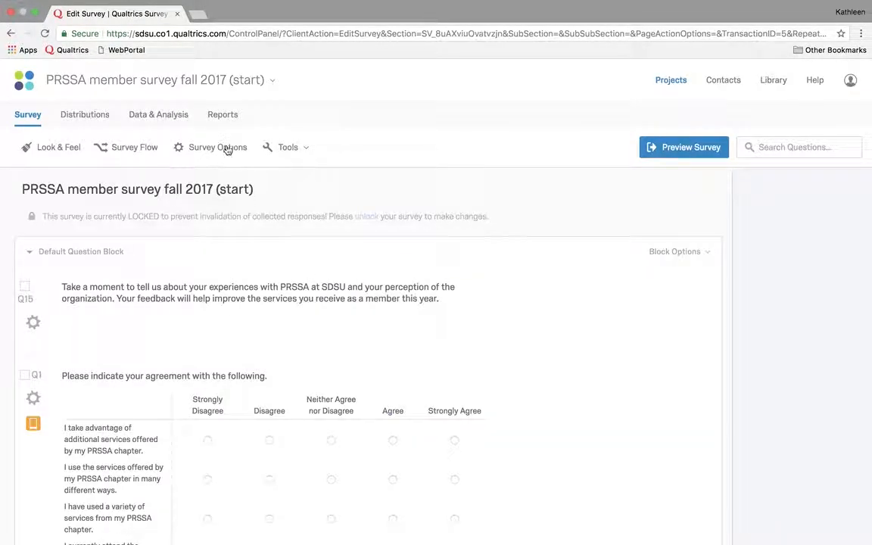
{"action": "left_click", "coordinate": [218, 147]}
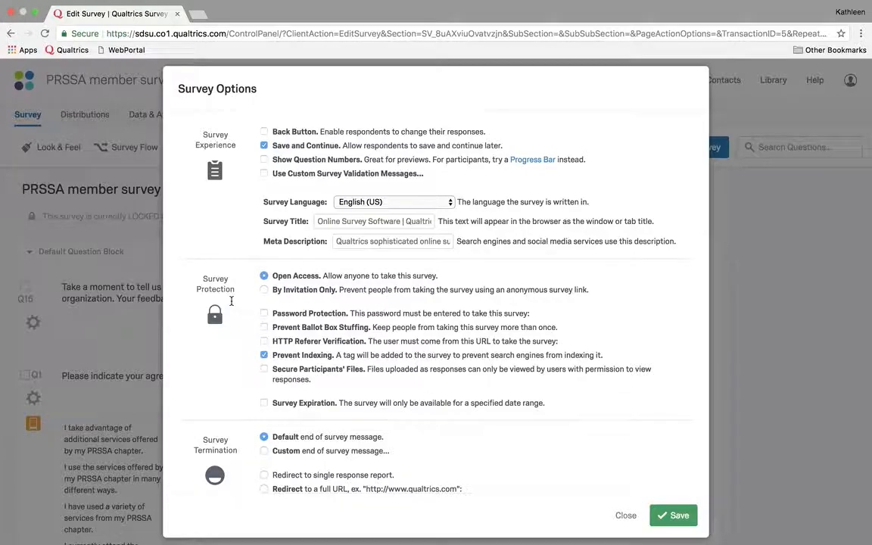
Set Survey Termination to redirect to the anonymous link URL (SV_42yIMjJJFCLIUtH7) and save
{"action": "scroll", "scroll_direction": "down", "scroll_amount": 3}
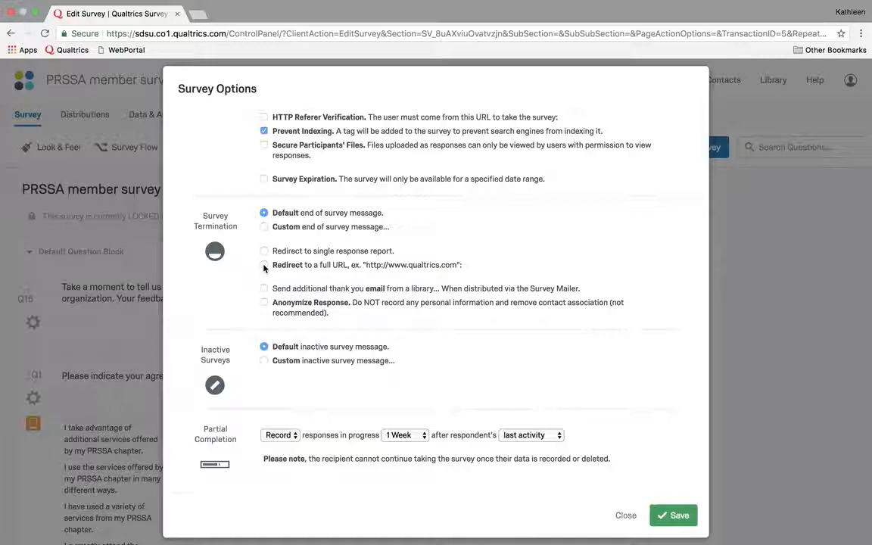
{"action": "left_click", "coordinate": [264, 265]}
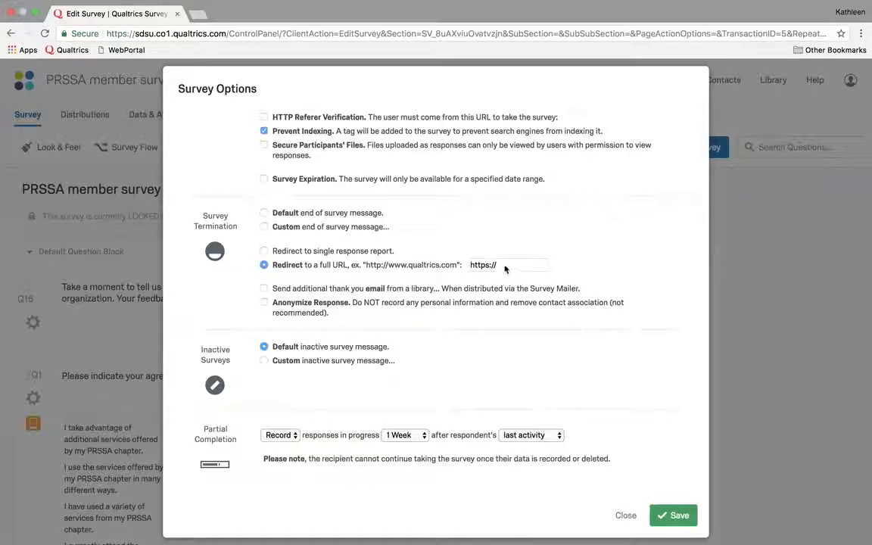
{"action": "type", "text": "SV_42yIMjJJFCLIUtH7"}
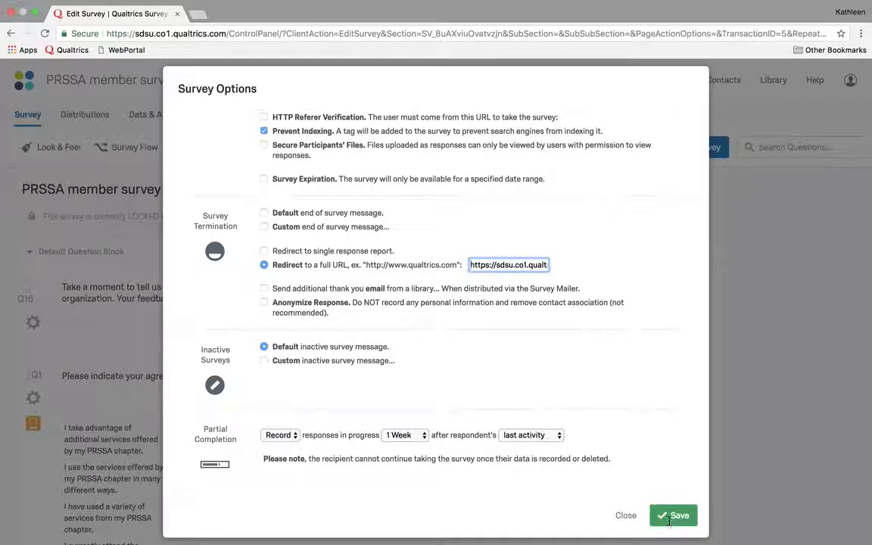
{"action": "left_click", "coordinate": [673, 515]}
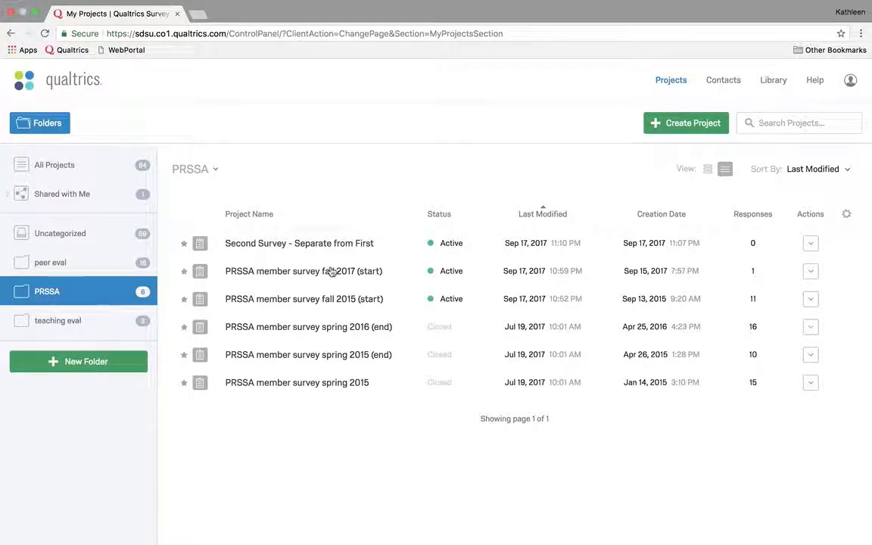
{"action": "mouse_move", "coordinate": [371, 276]}
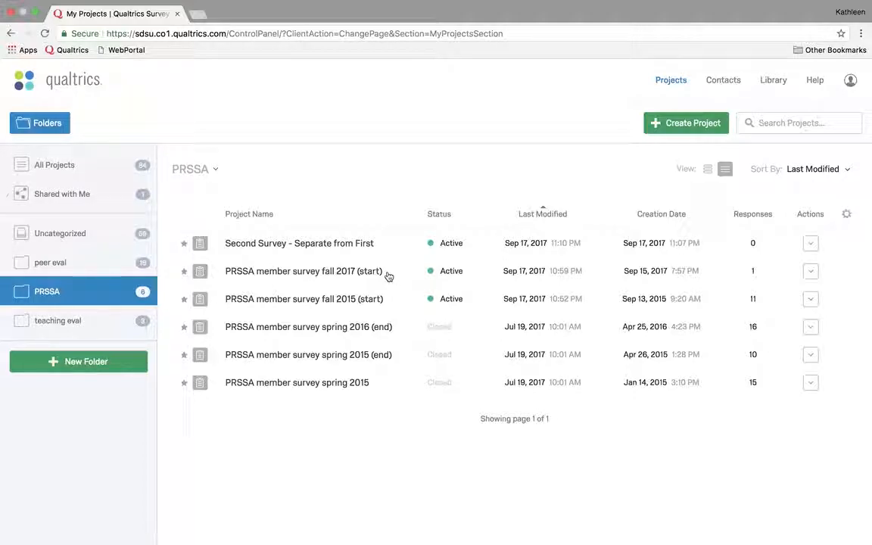
{"action": "mouse_move", "coordinate": [302, 250]}
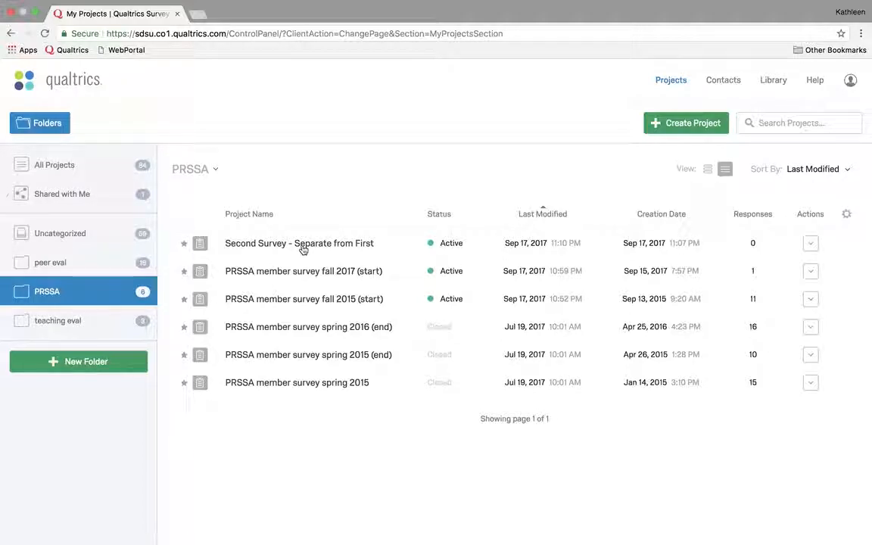